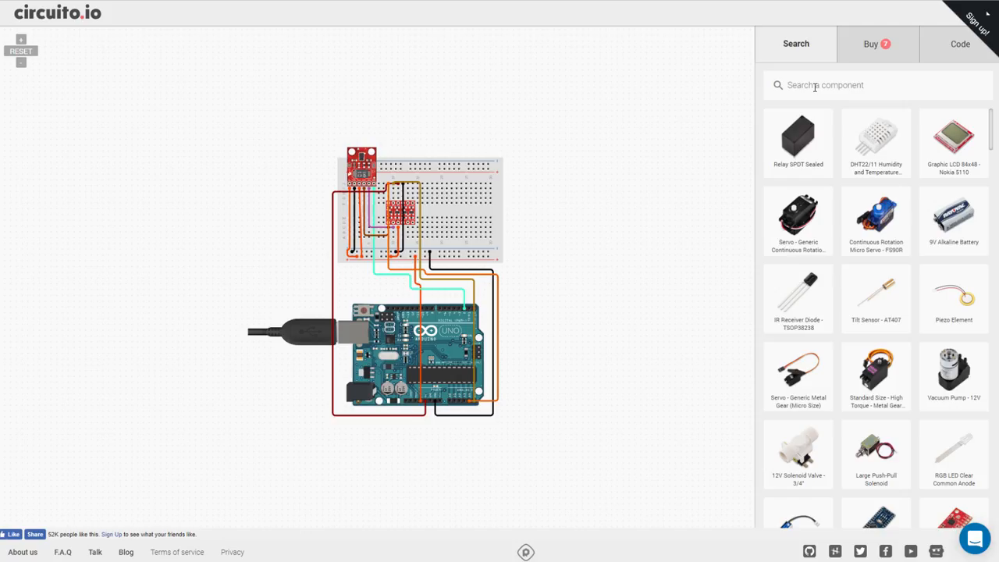
# - Search the component catalogue for 'arduino'
pyautogui.write('arduino')
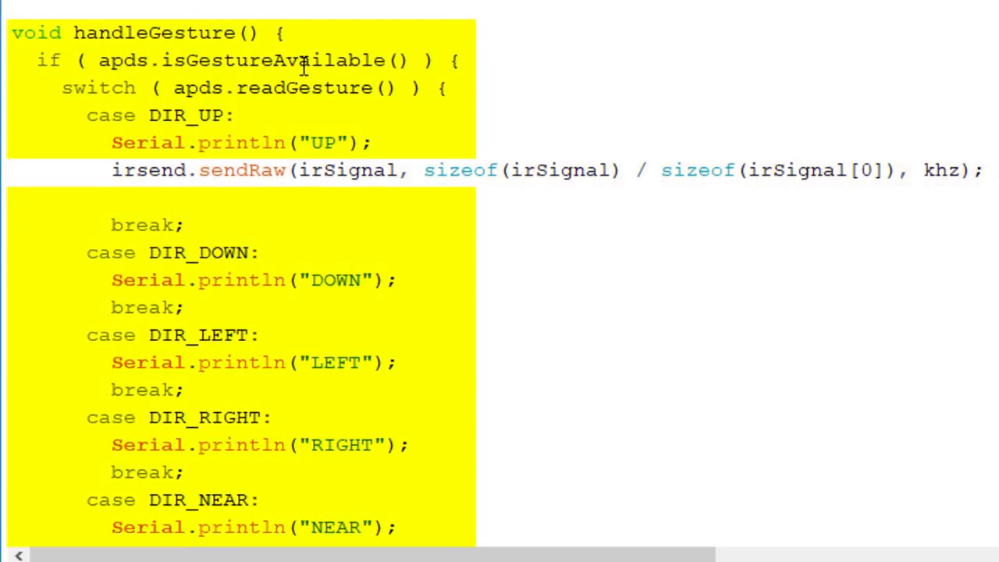
pyautogui.click(9, 18)
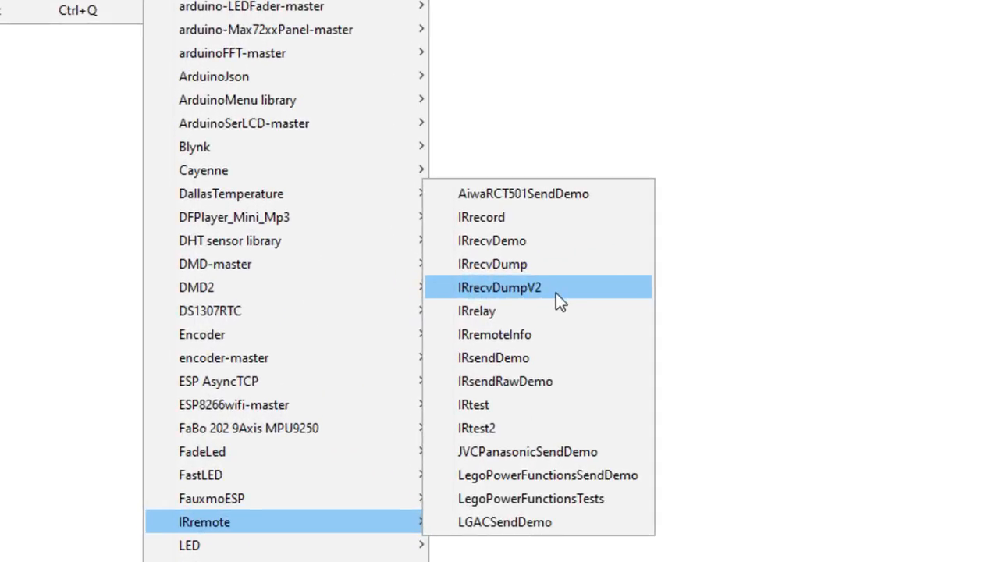
# - Load the IRrecvDumpV2 example sketch from the IRremote library examples
pyautogui.click(531, 287)
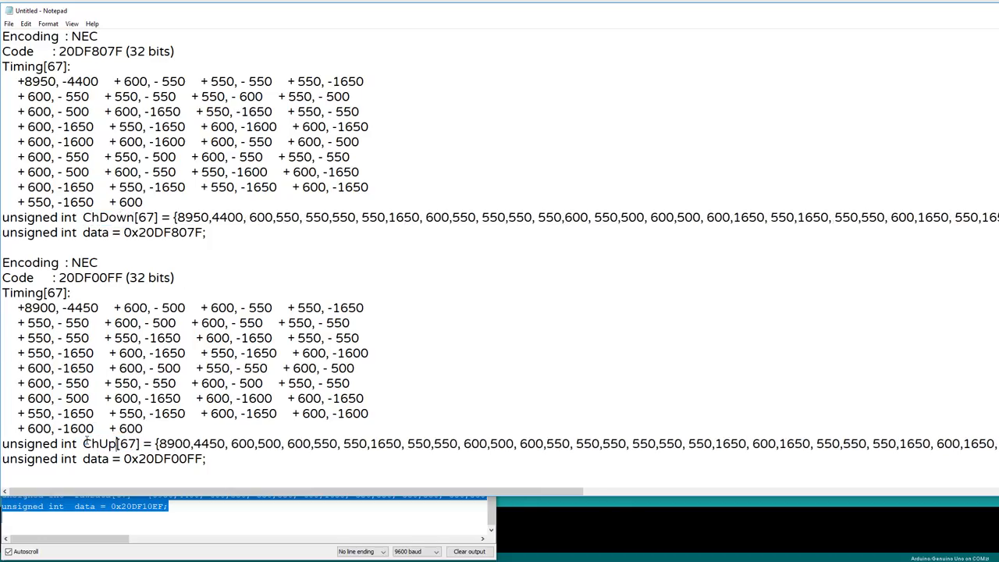
# - Scroll through the dumped ChDown and ChUp unsigned int timing arrays in Notepad
pyautogui.scroll(-3)
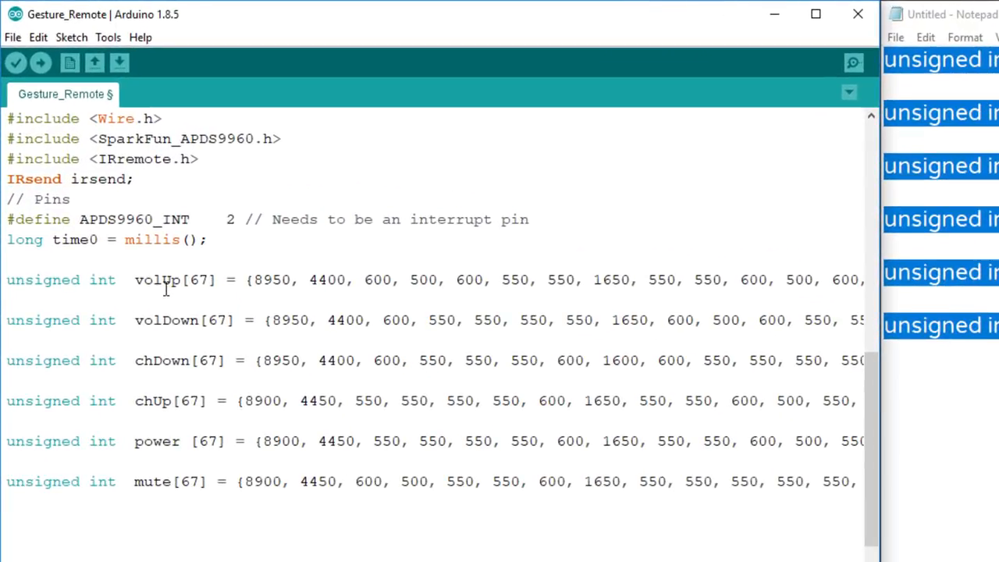
pyautogui.scroll(-3)
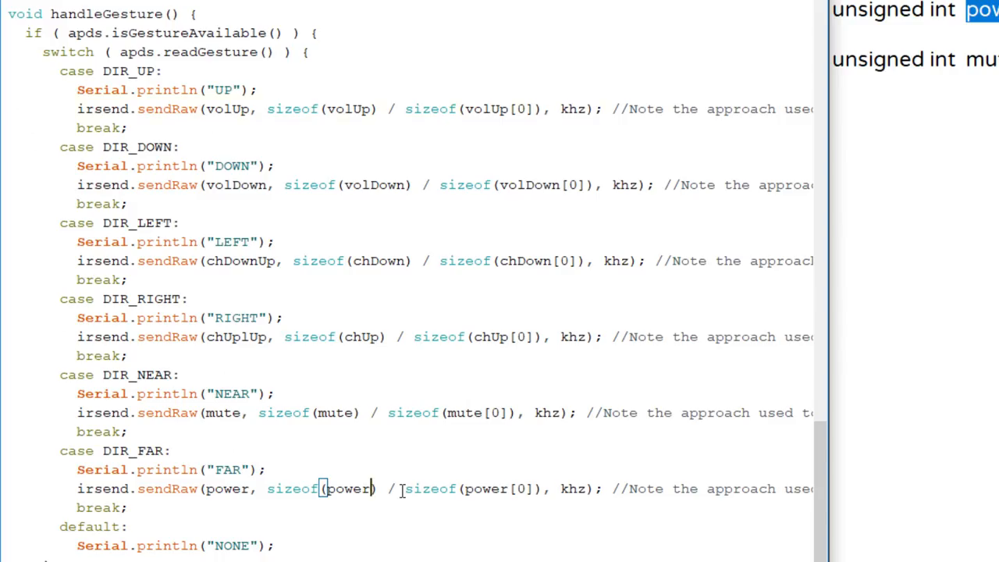